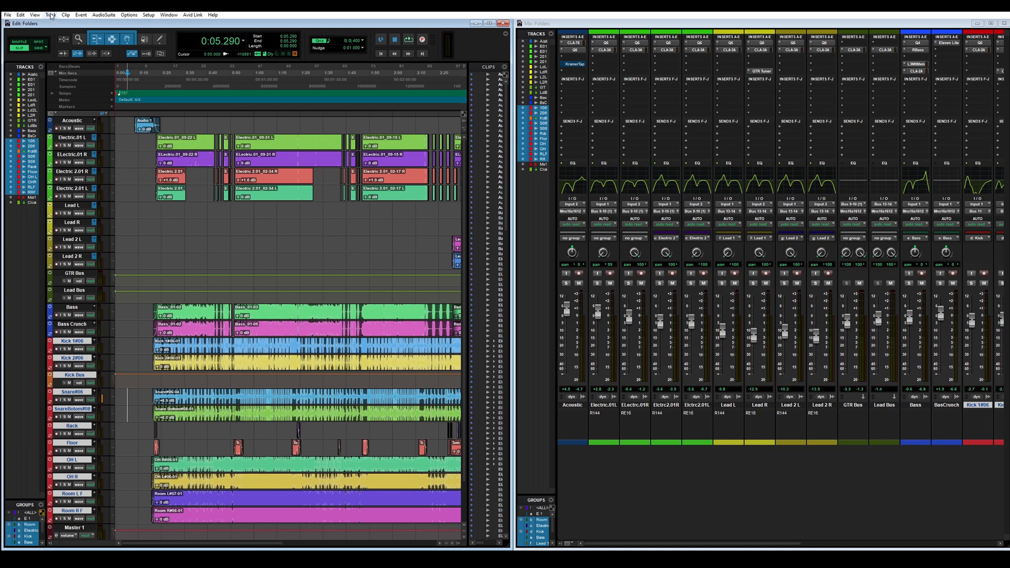
Start a new Basic Folder for the selected drum tracks and name it 'Drums'
left_click(51, 15)
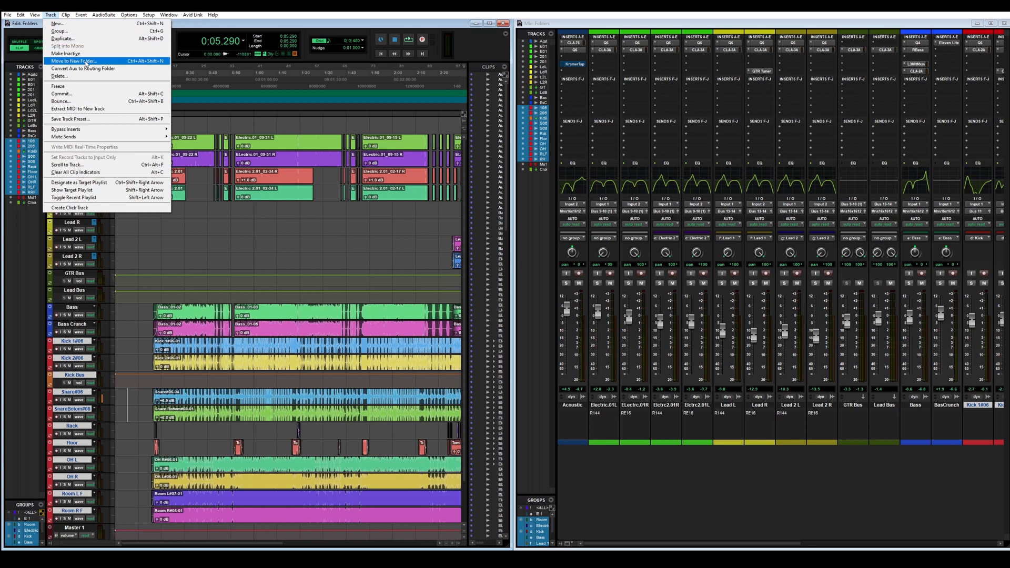
left_click(71, 61)
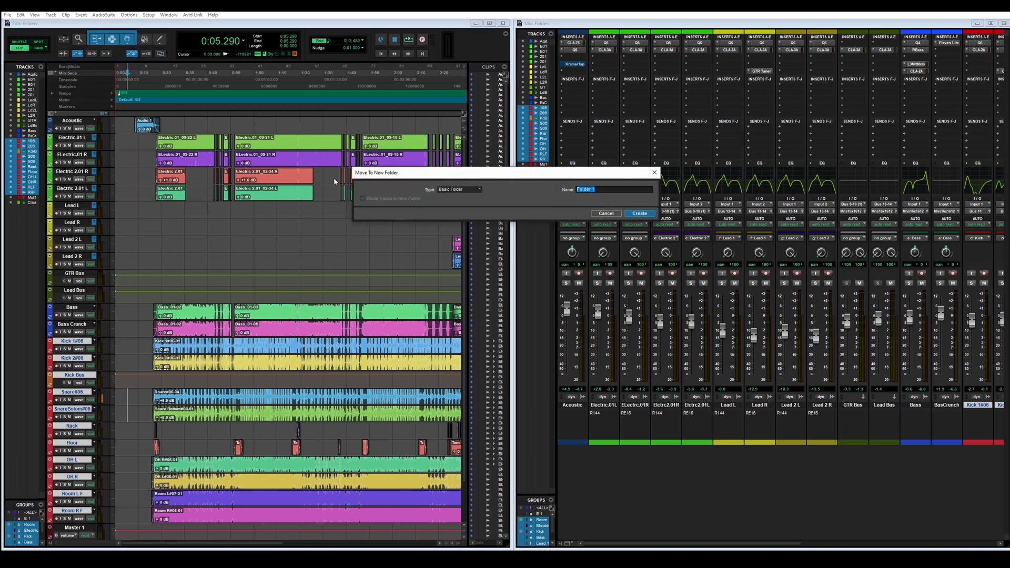
left_click(458, 188)
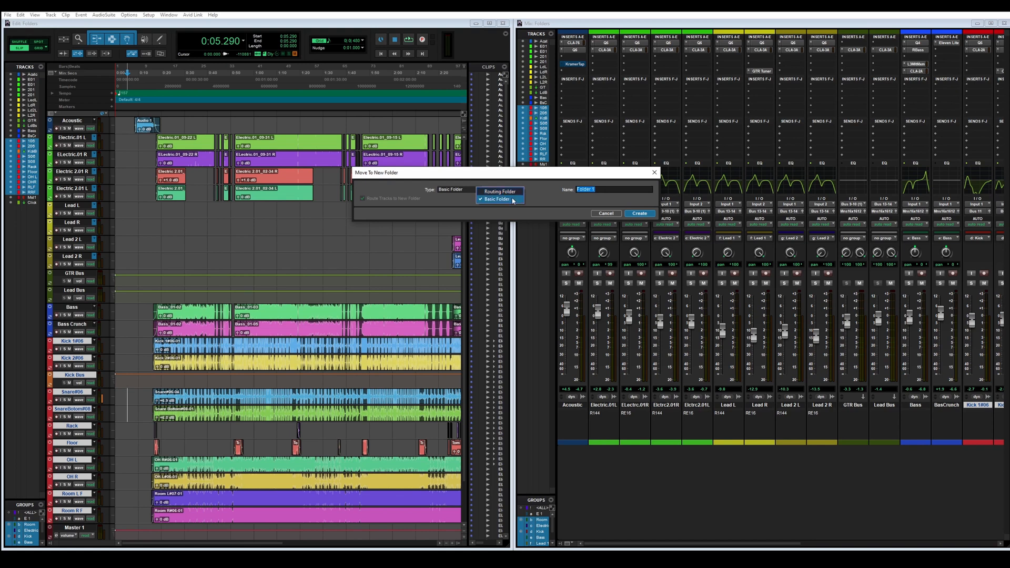
left_click(496, 199)
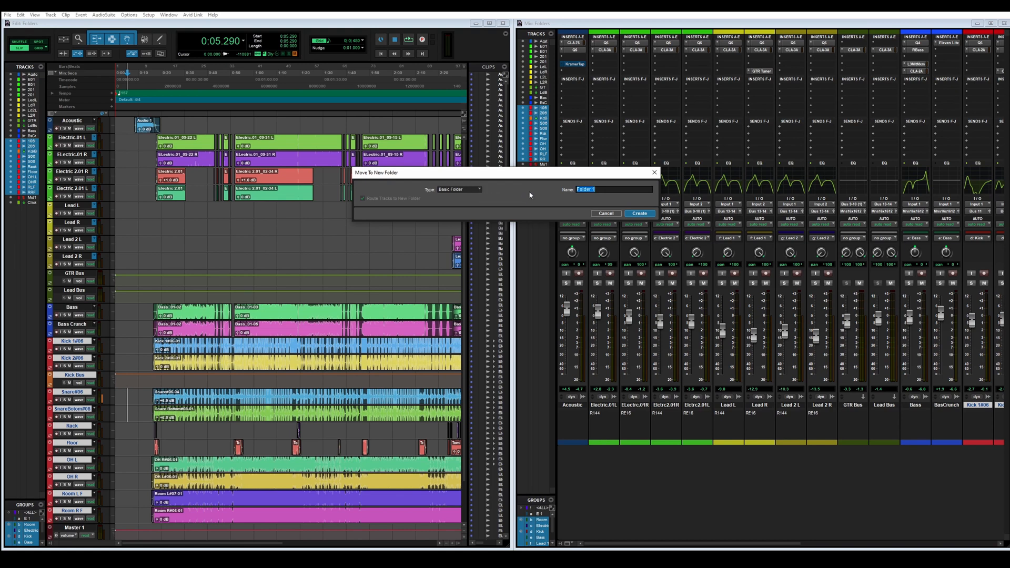
mouse_move(520, 203)
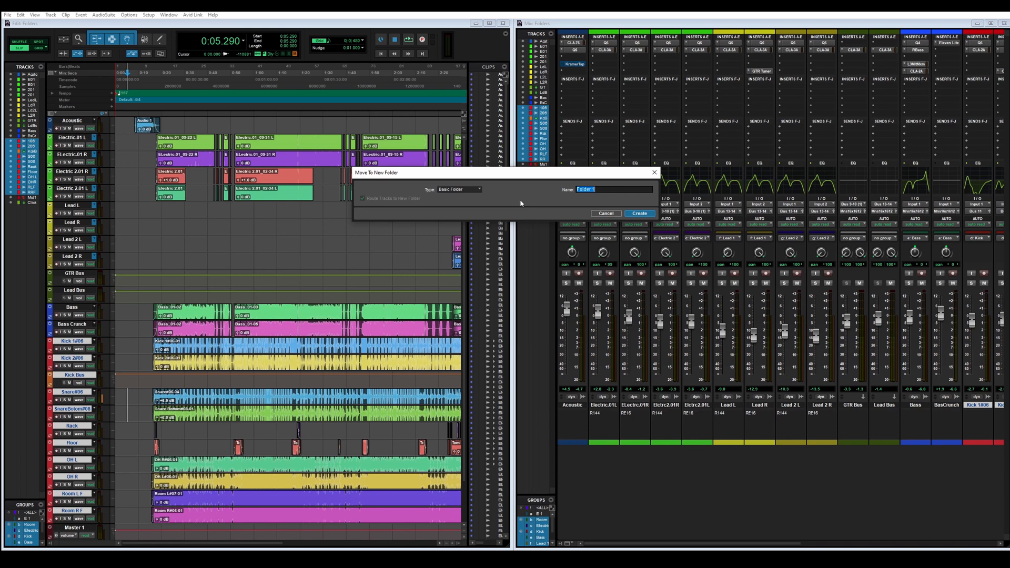
mouse_move(523, 203)
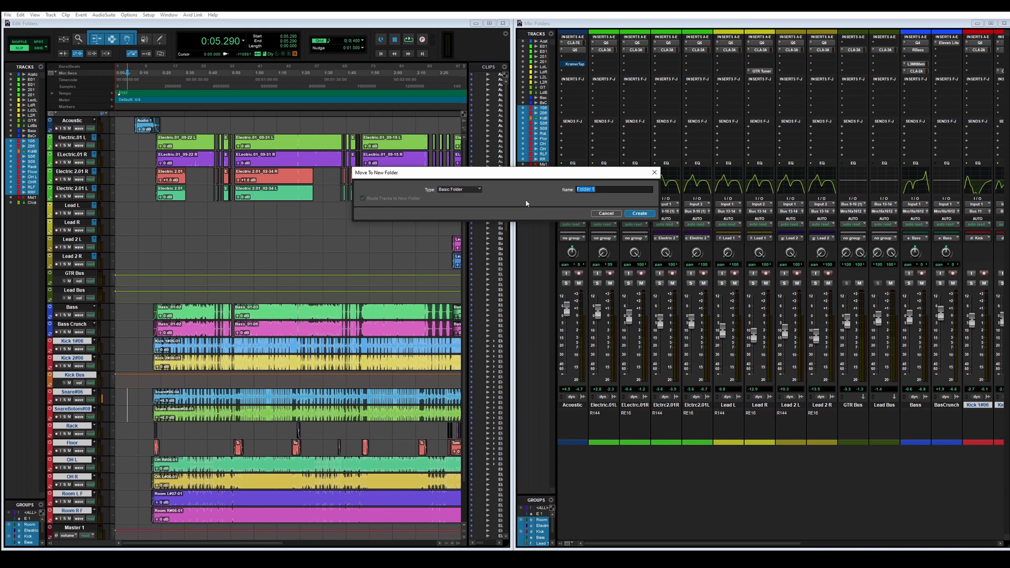
type("D")
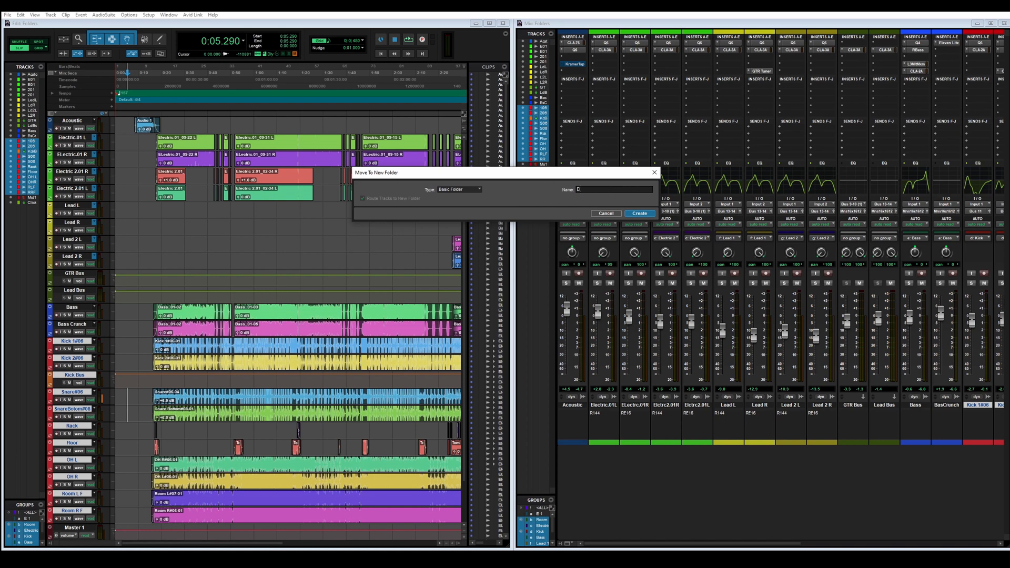
type("rums")
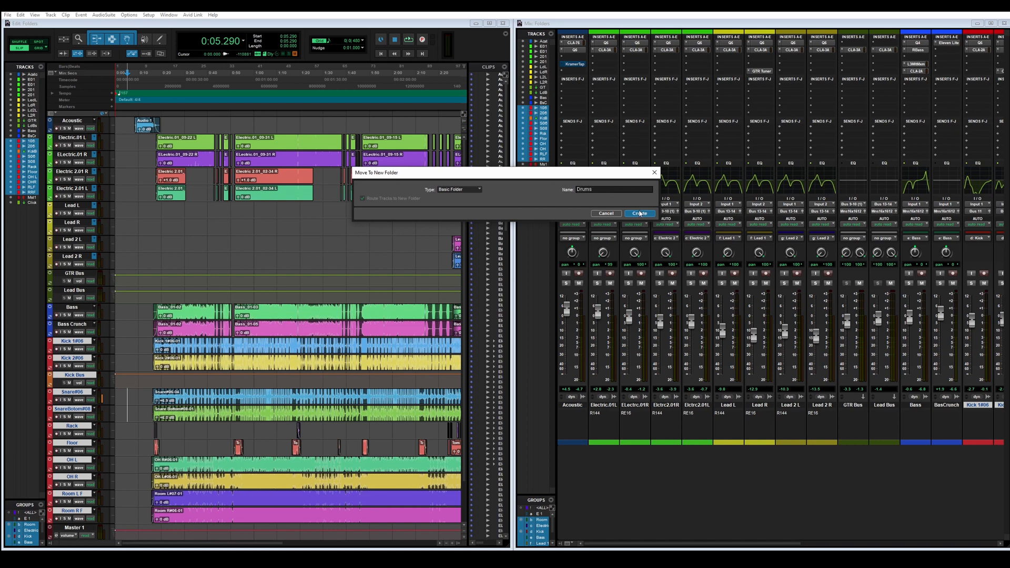
Create the Drums folder containing the Kick through room-mic drum tracks
left_click(638, 214)
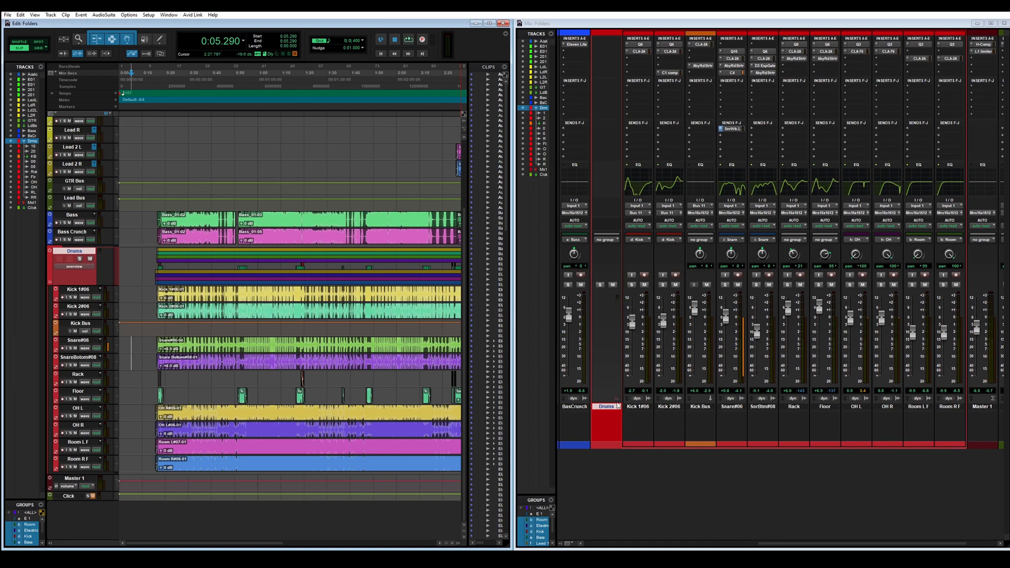
mouse_move(621, 404)
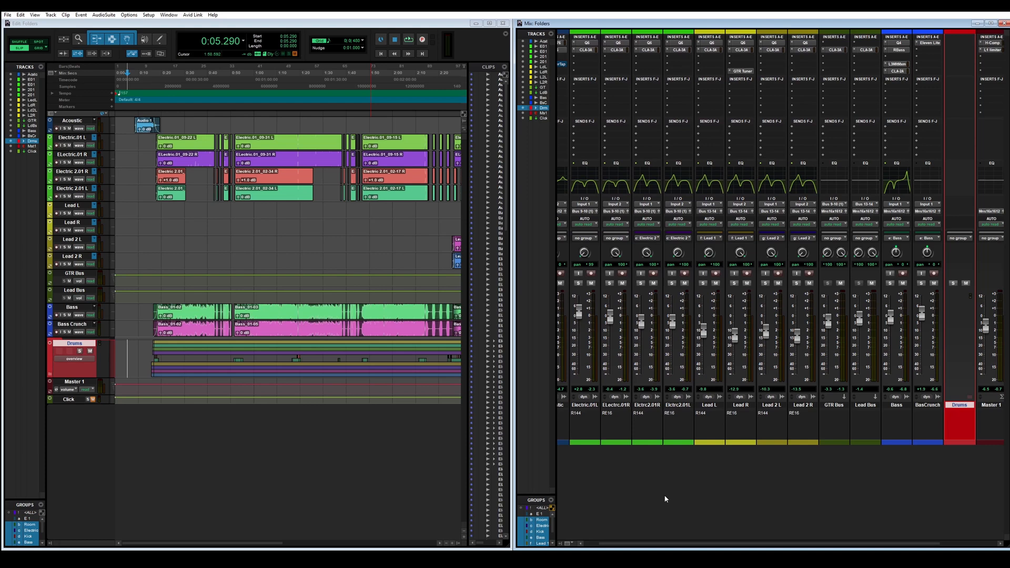
Select the electric and lead guitar tracks, from Electric.01 L through Lead 2 R
scroll("left", 3)
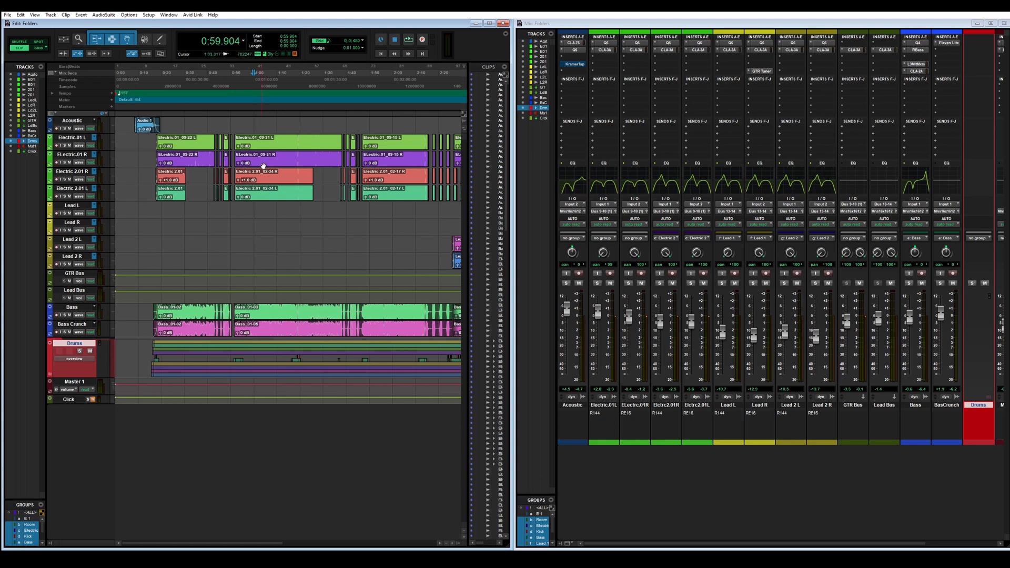
left_click(407, 39)
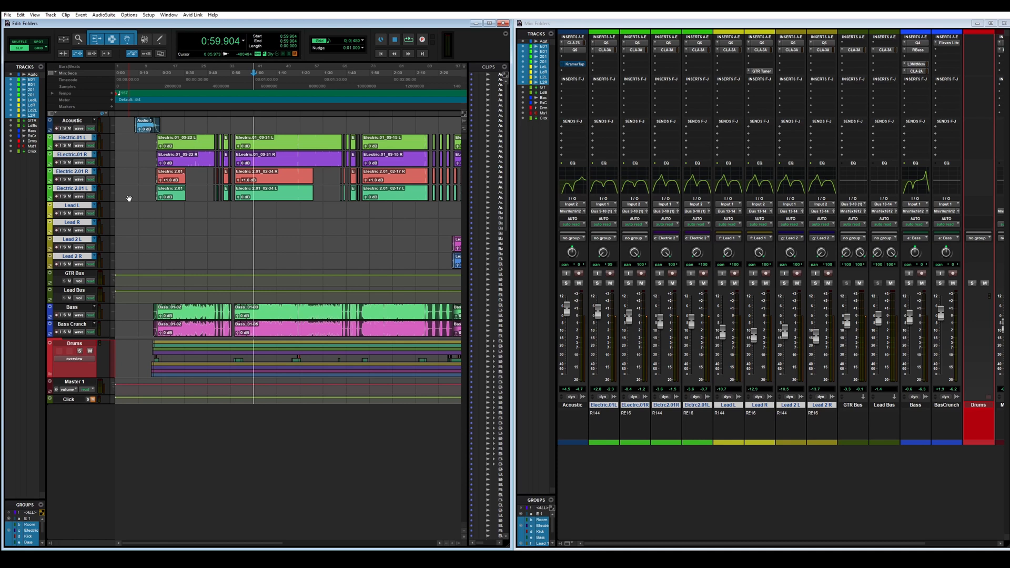
Move the guitar tracks into a new Basic Folder named 'Guitars'
left_click(50, 14)
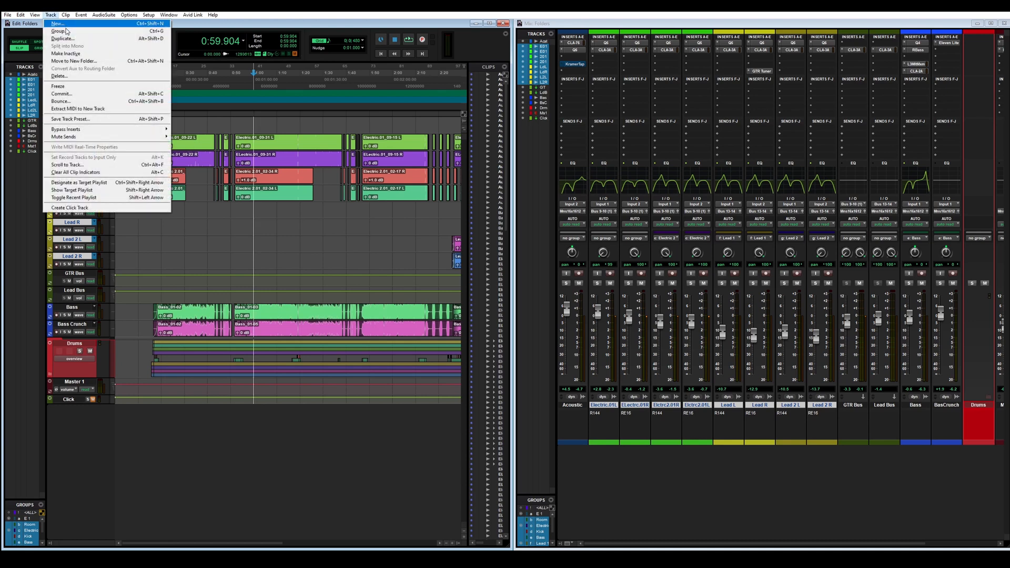
mouse_move(84, 61)
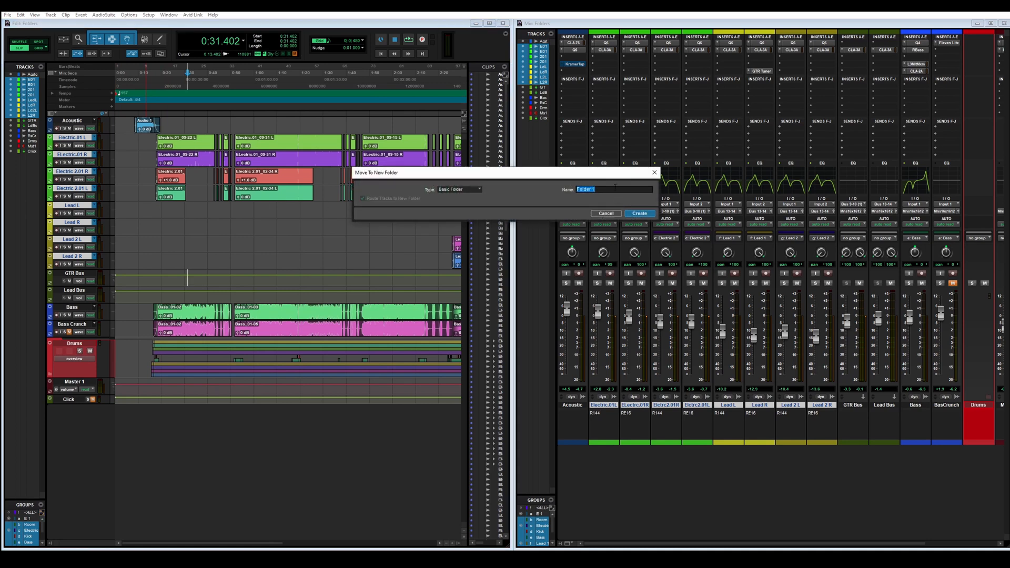
type("Guitars")
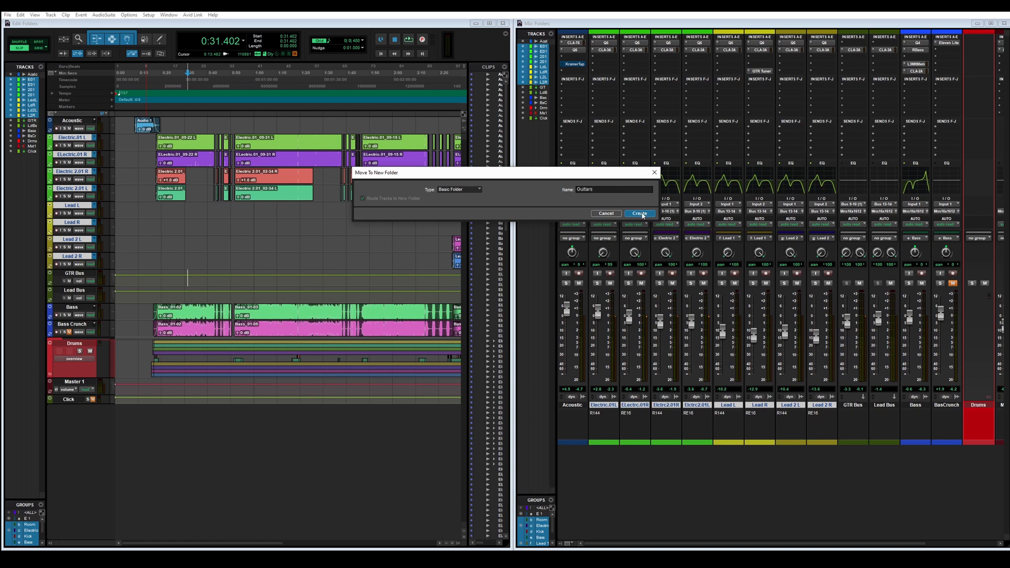
left_click(639, 214)
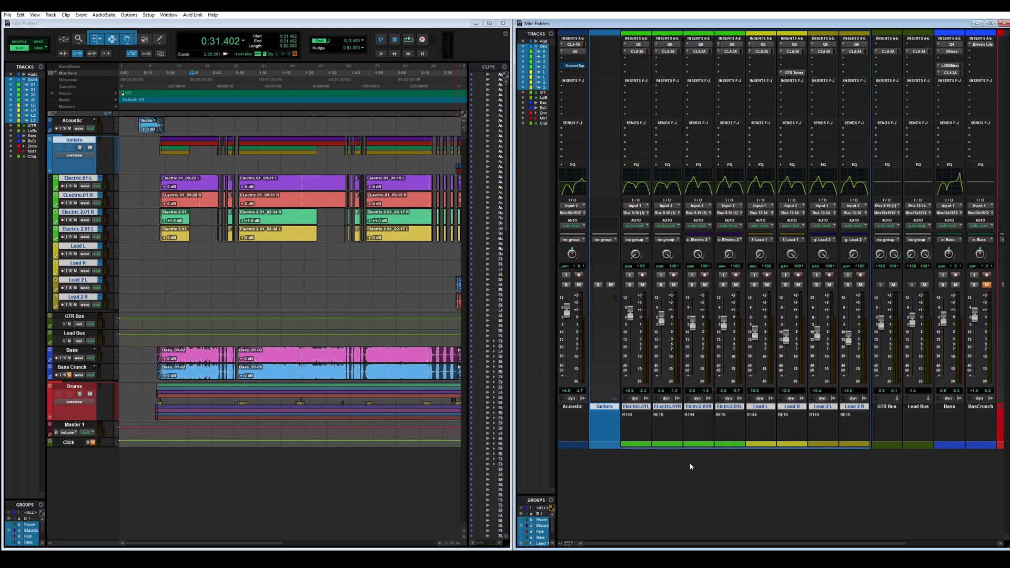
mouse_move(692, 466)
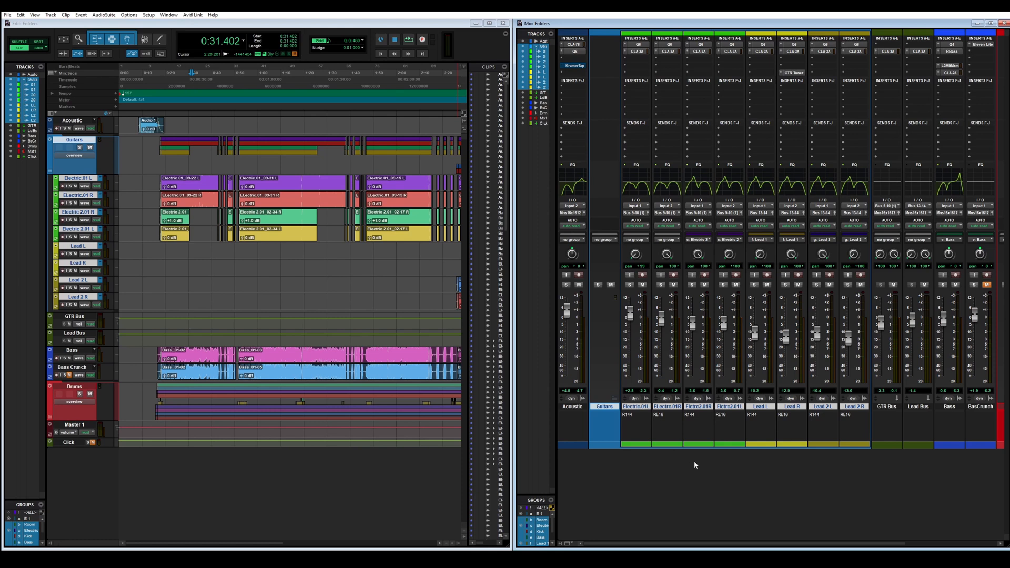
mouse_move(680, 459)
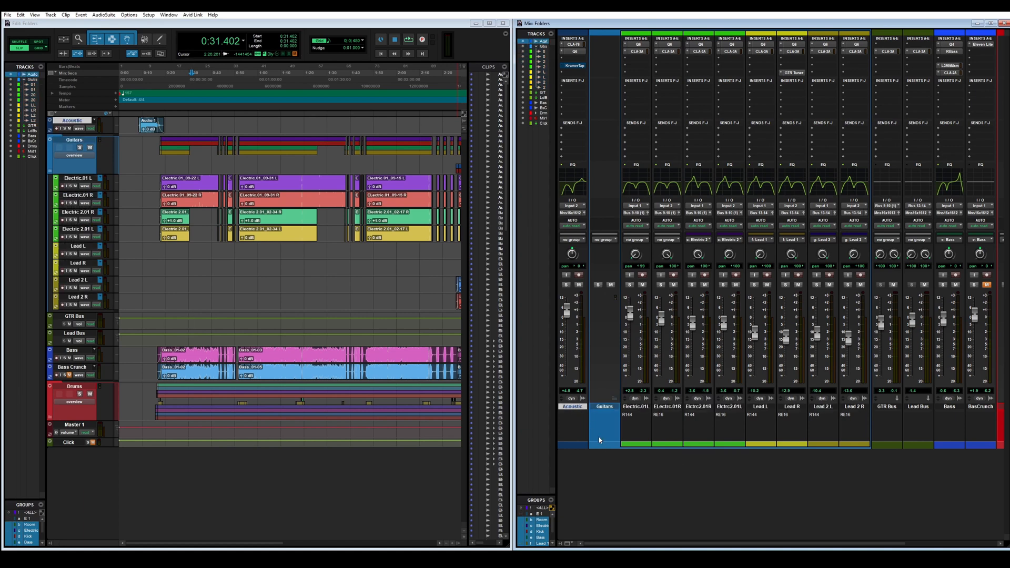
Delete the Guitars folder while keeping its guitar tracks in the session
left_click(602, 406)
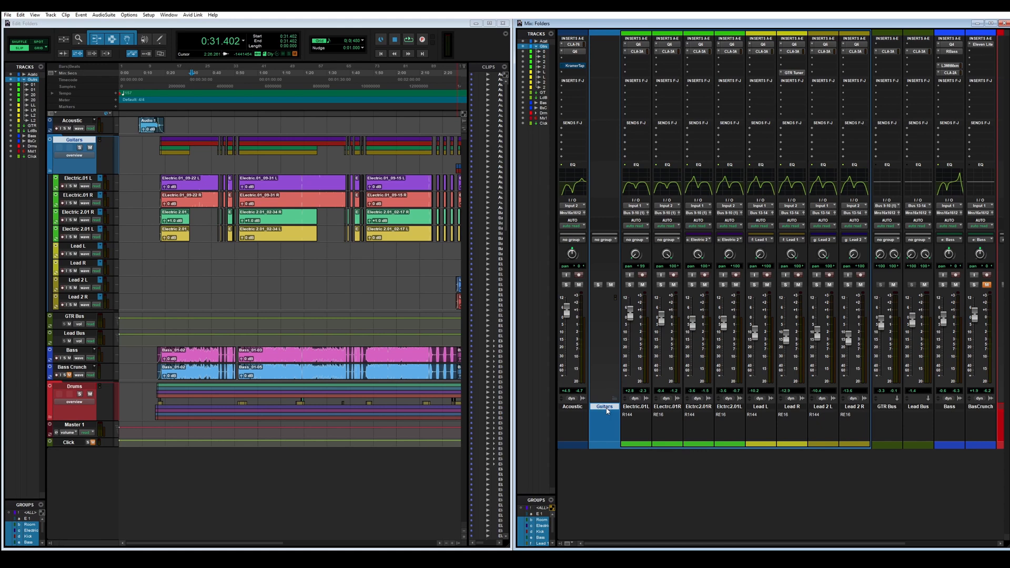
mouse_move(854, 406)
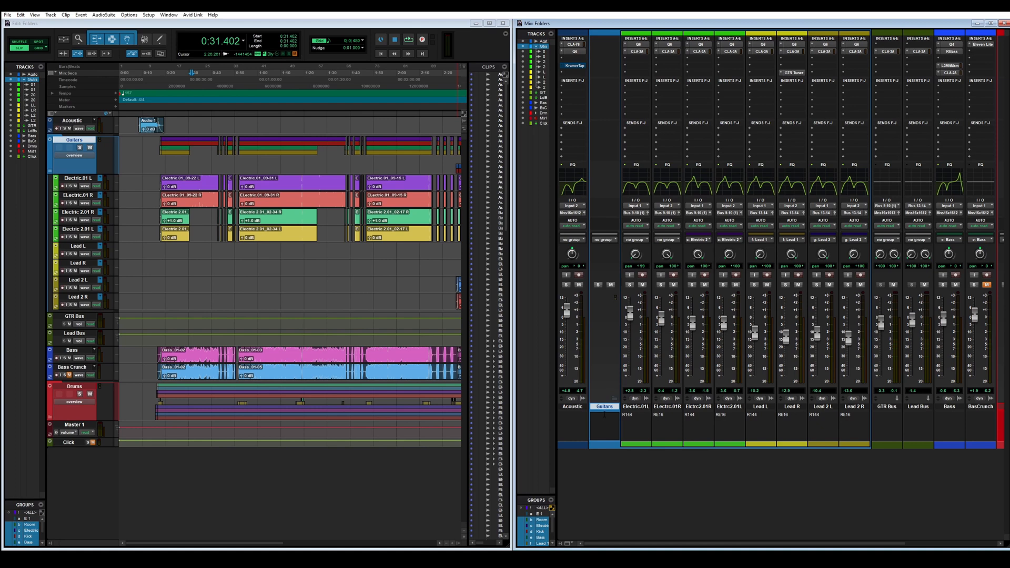
right_click(601, 406)
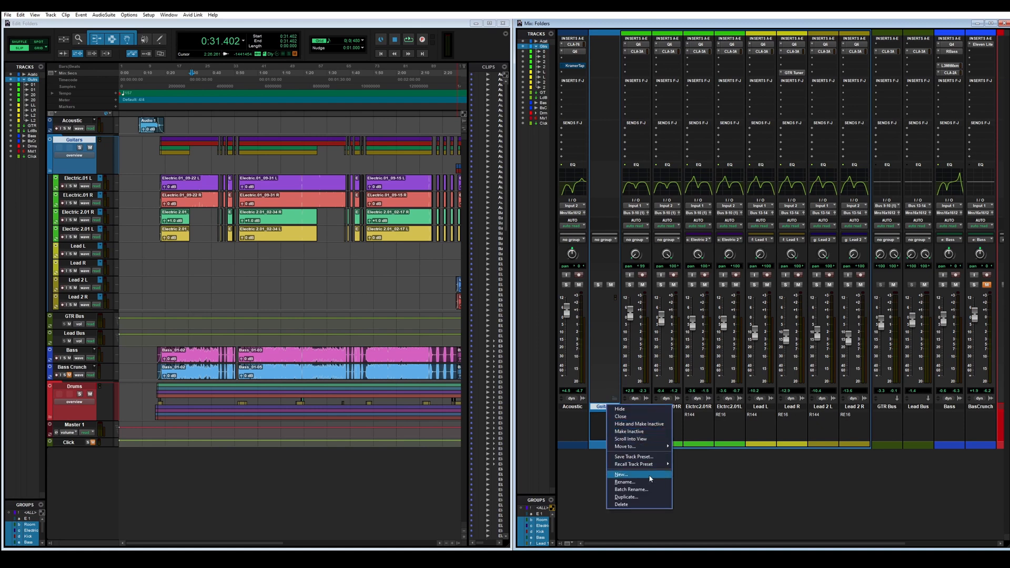
left_click(621, 505)
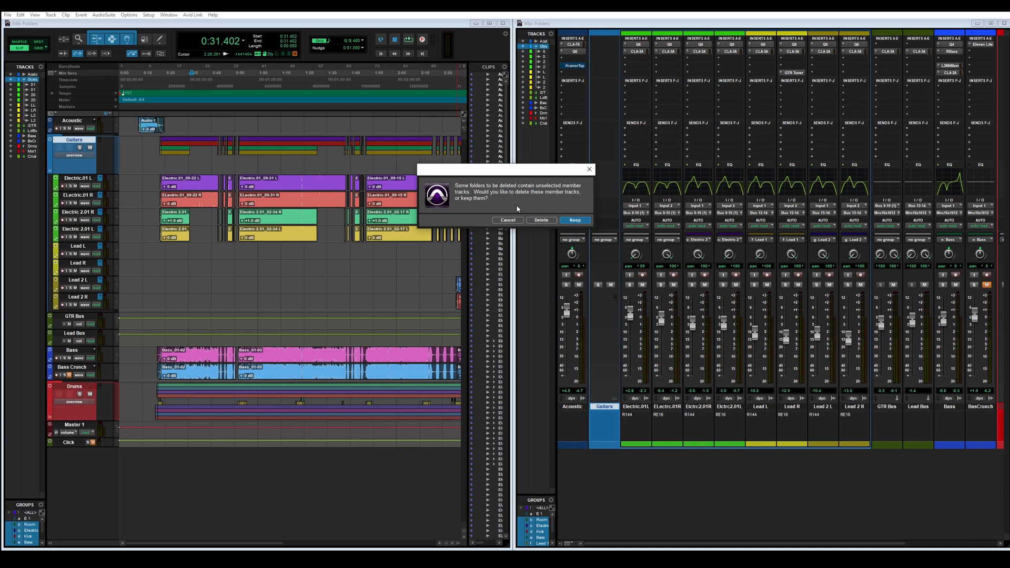
left_click(574, 220)
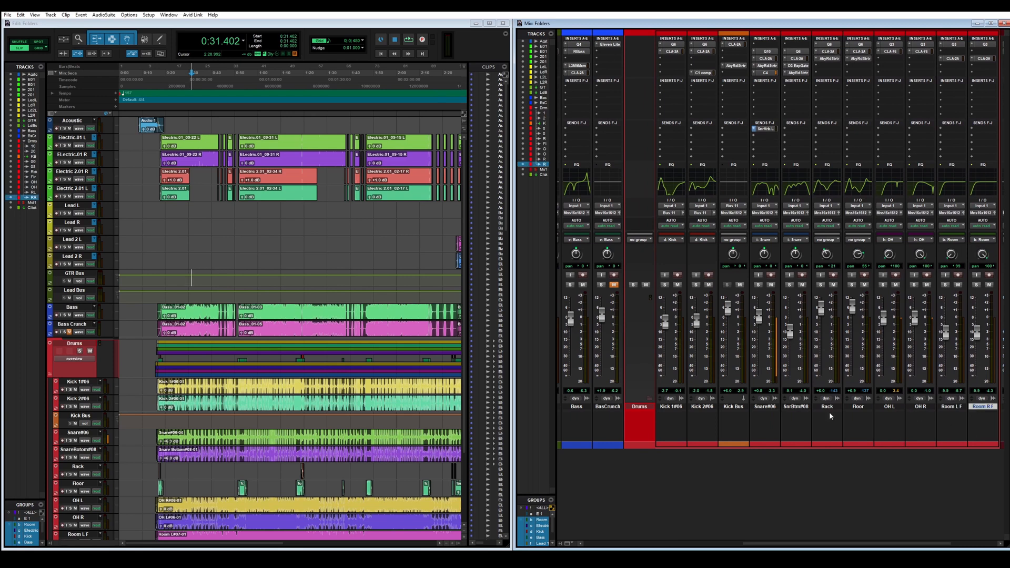
right_click(639, 407)
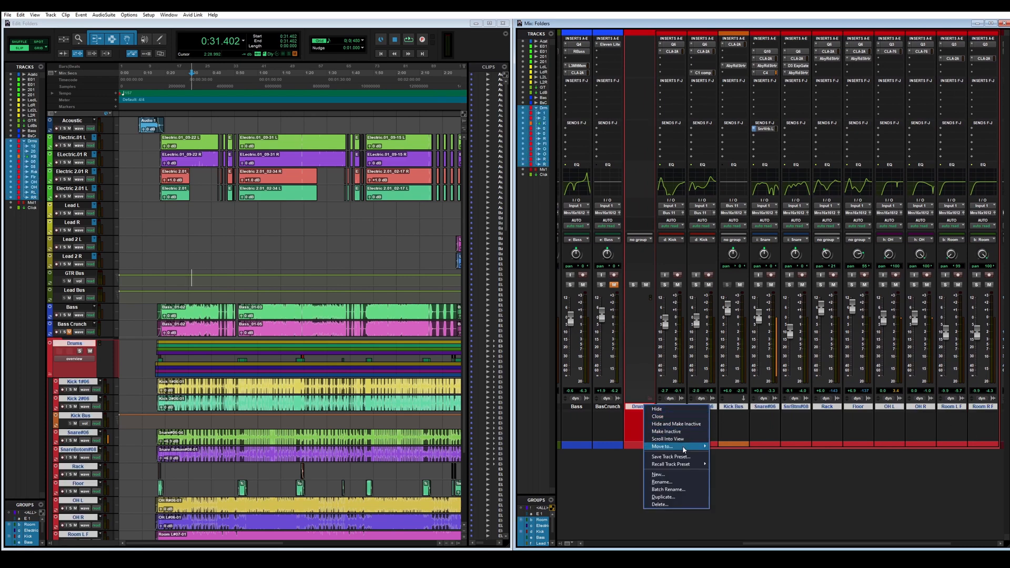
left_click(658, 504)
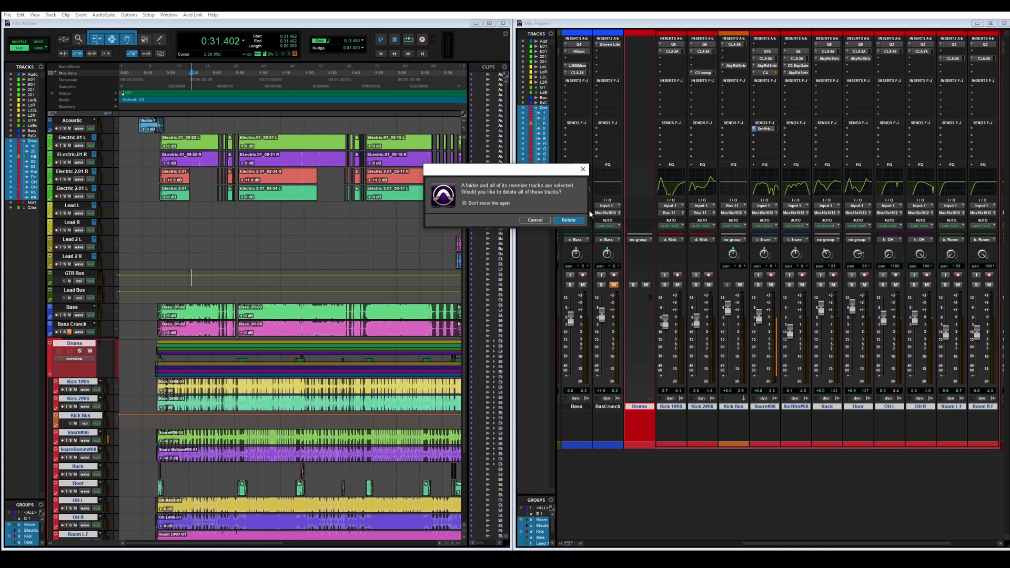
left_click(567, 220)
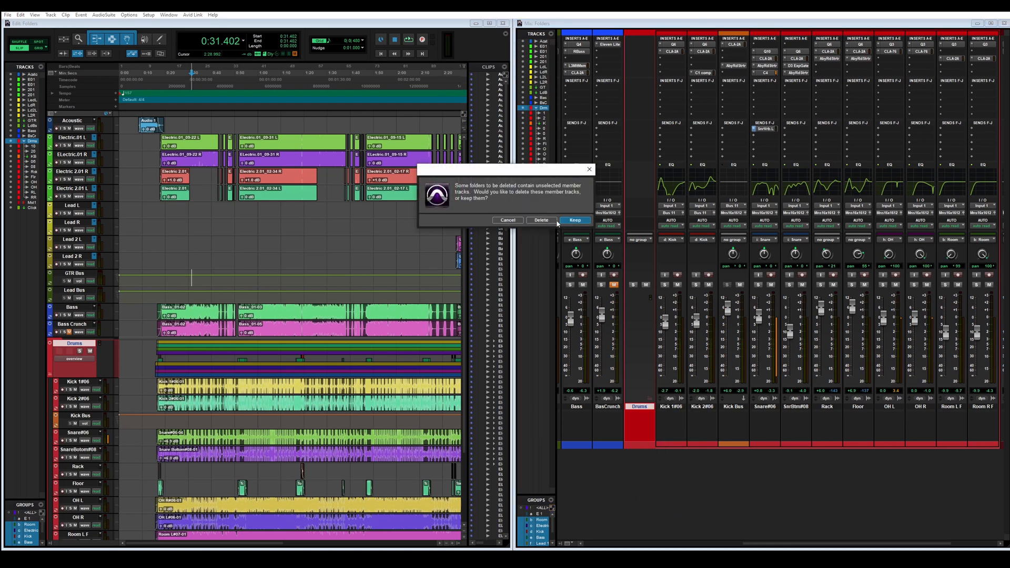
left_click(574, 220)
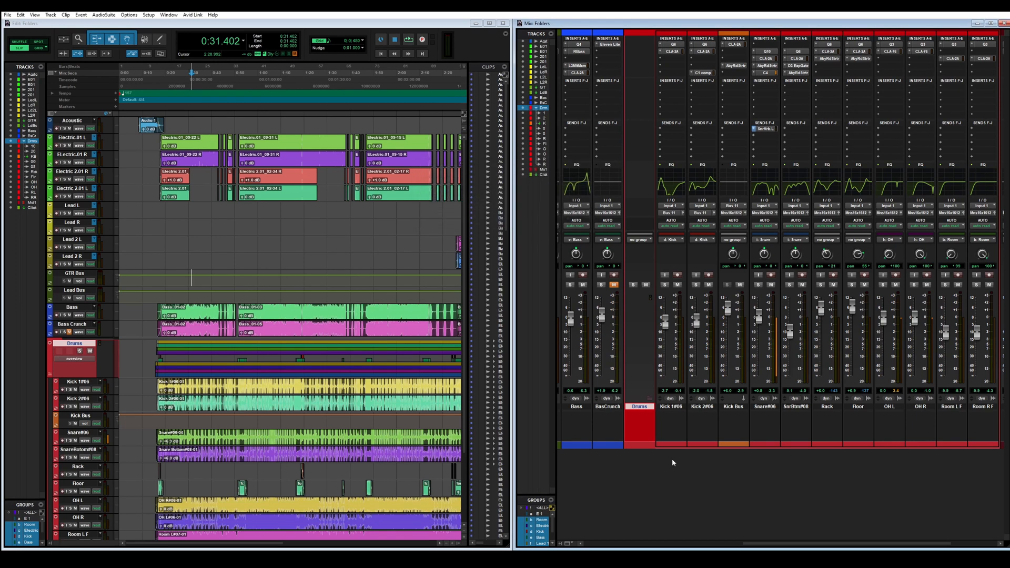
mouse_move(676, 473)
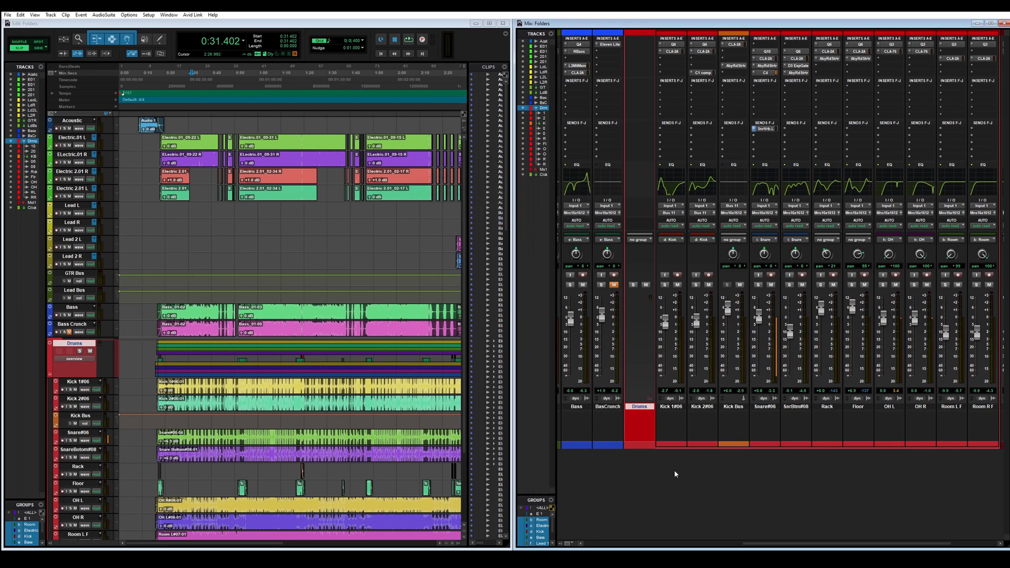